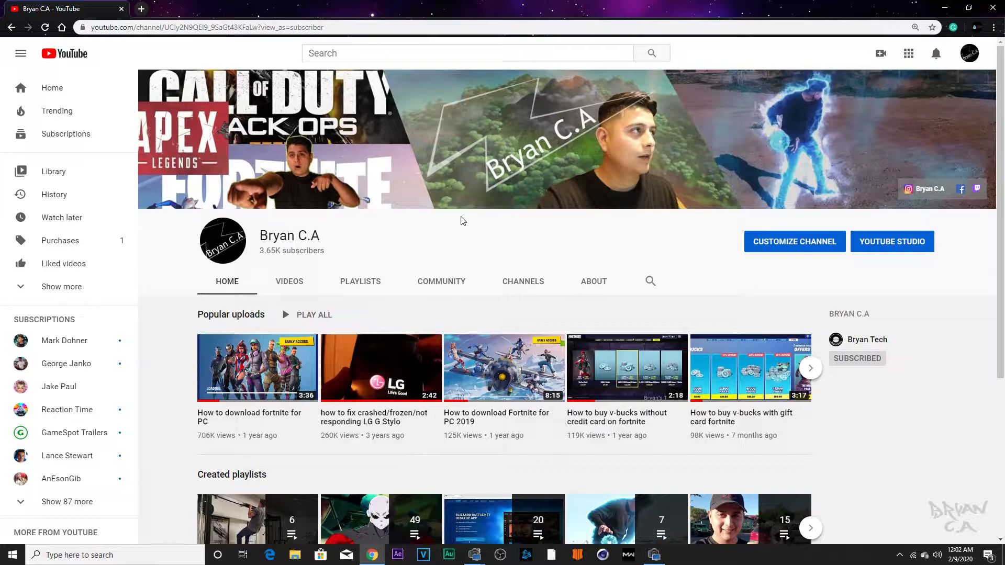
# Step: Add a Display Capture source with the default name so the full screen shows in preview
pyautogui.scroll(-3)
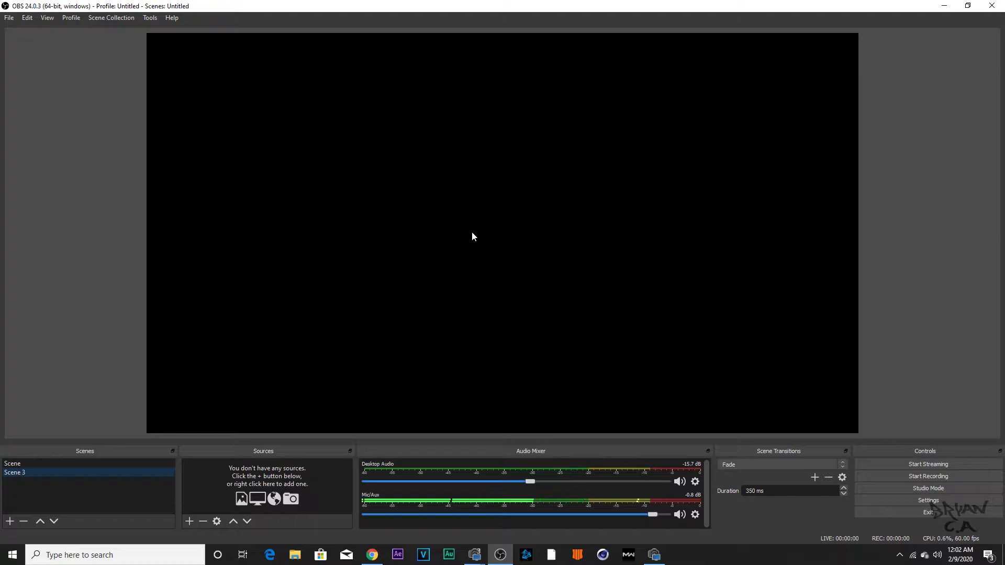
pyautogui.moveTo(189, 520)
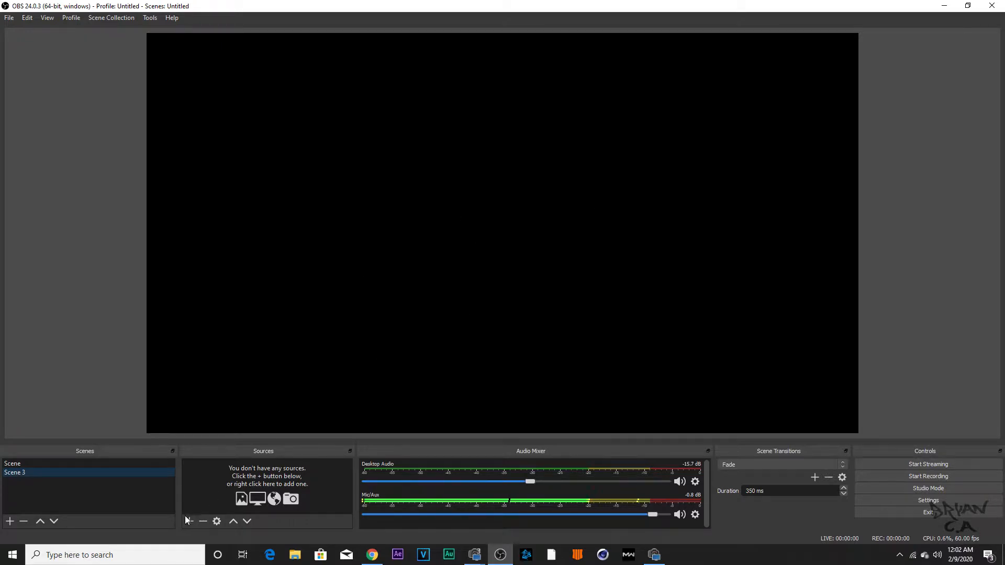
pyautogui.click(10, 521)
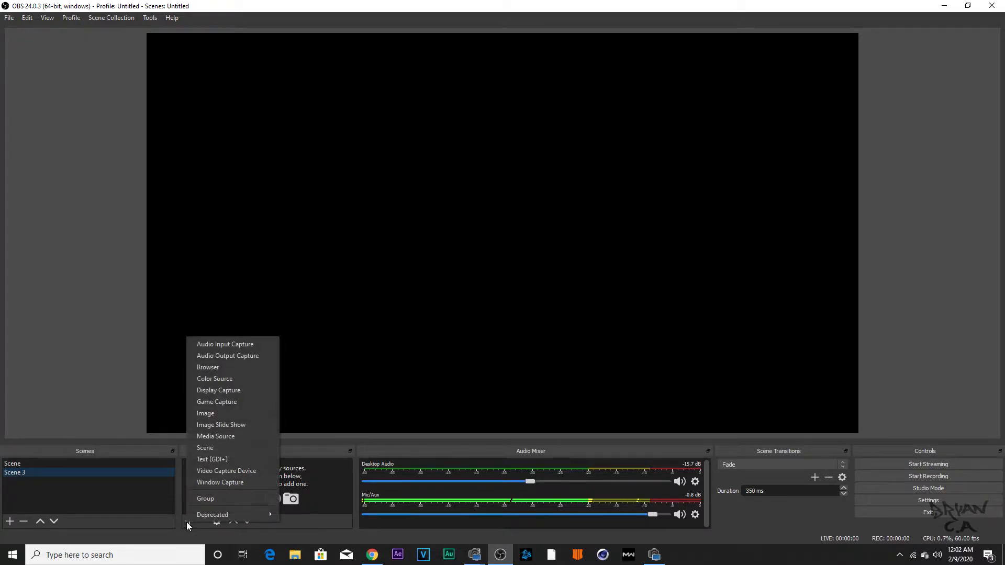
pyautogui.moveTo(218, 390)
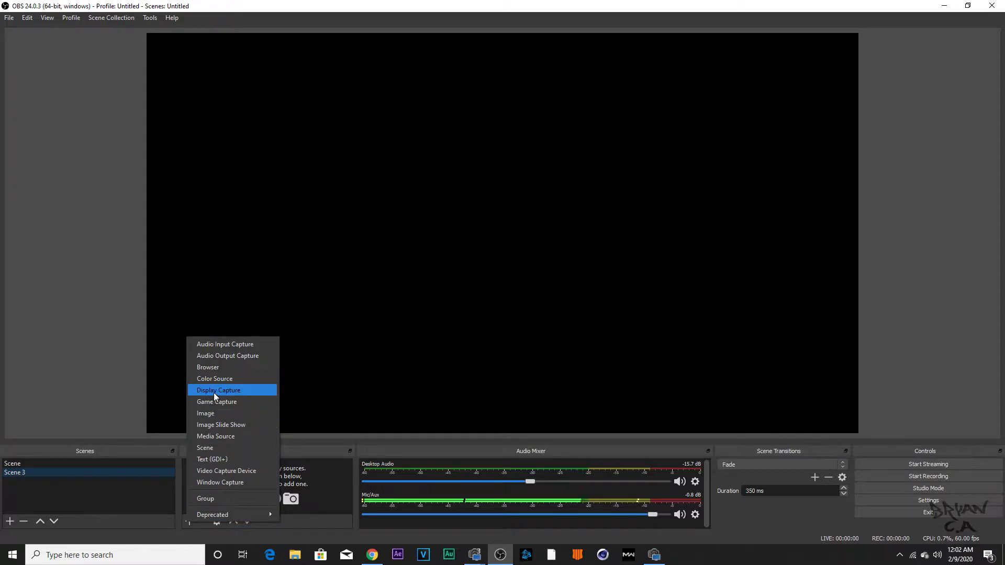
pyautogui.click(218, 389)
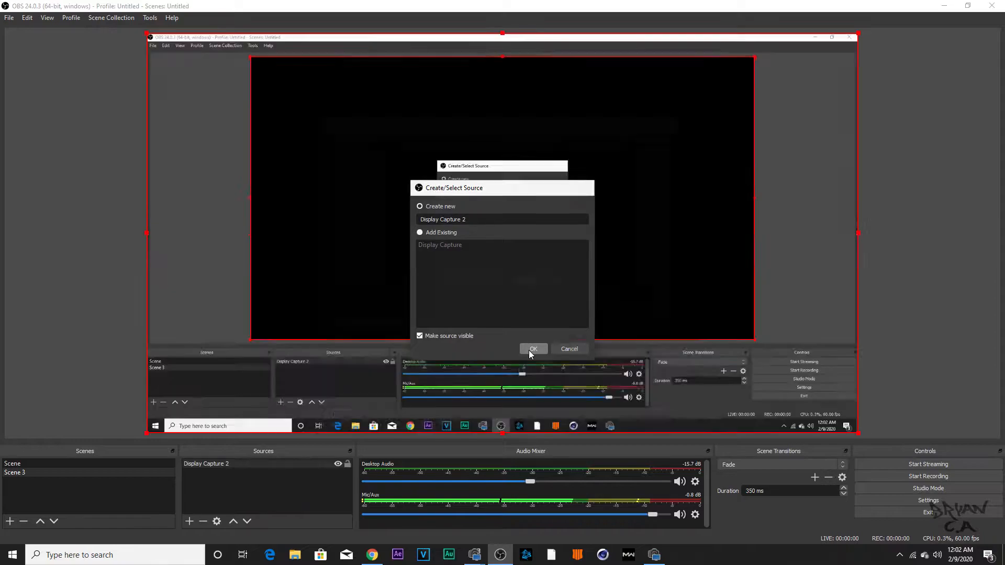
pyautogui.click(533, 349)
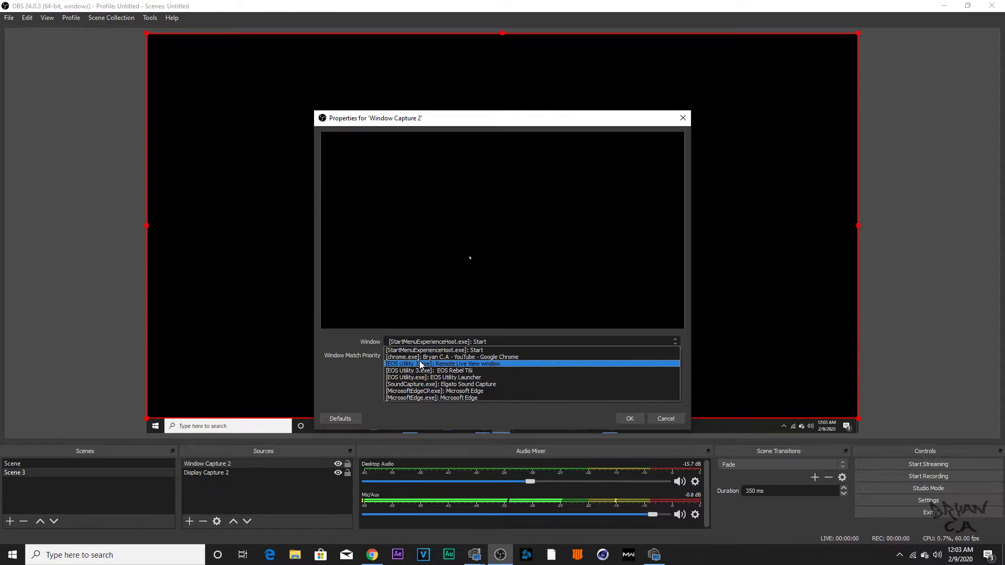
# Step: Point the Window Capture source at the EOS Utility Remote Live View window
pyautogui.click(445, 363)
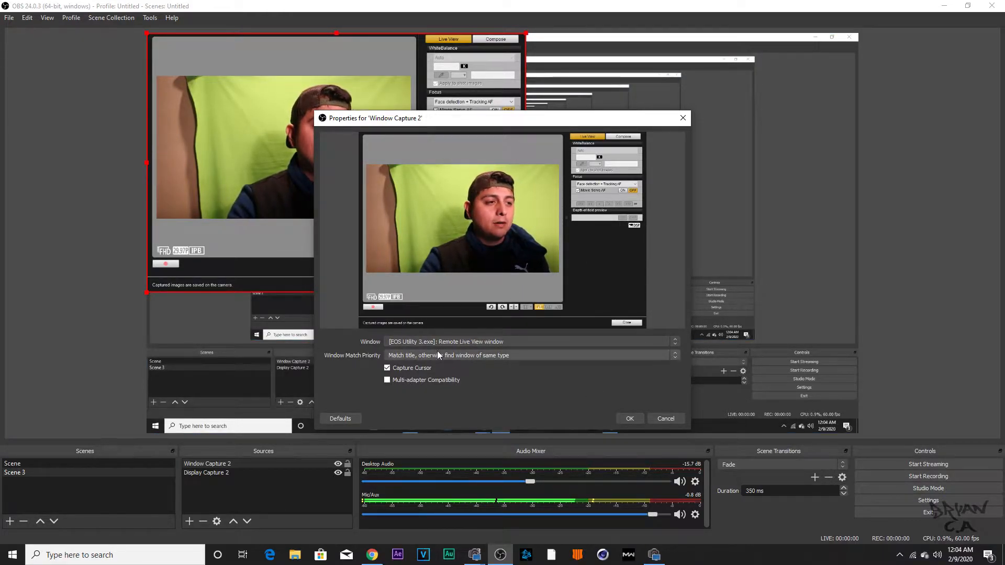
pyautogui.click(673, 341)
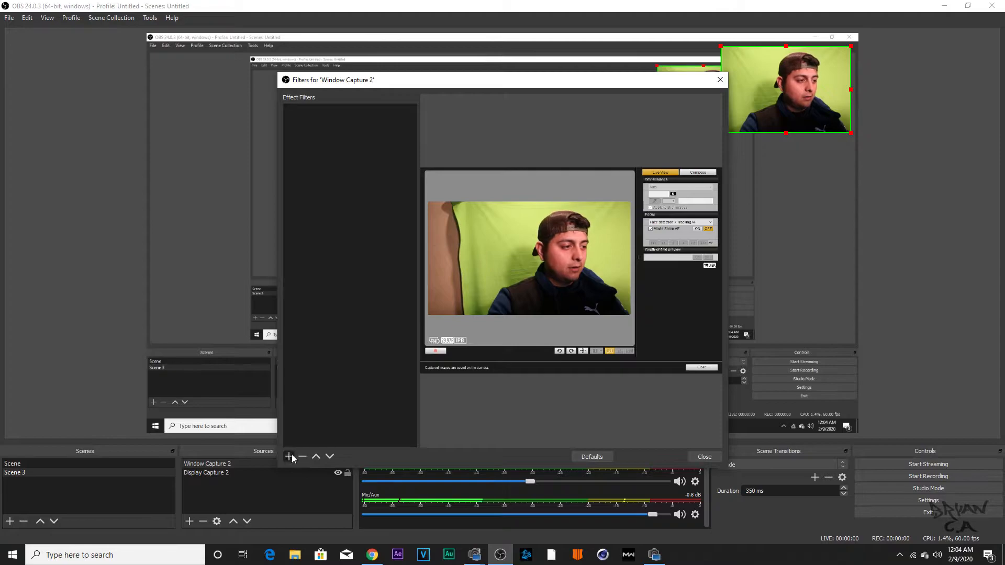
# Step: Add a Chroma Key filter to the webcam capture and tune Similarity to remove the green
pyautogui.click(289, 456)
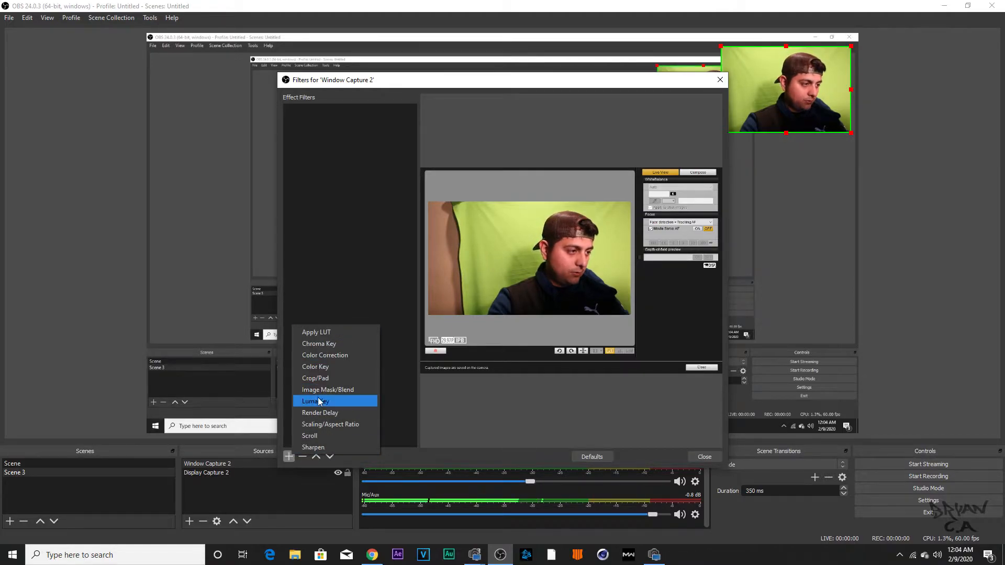
pyautogui.click(319, 343)
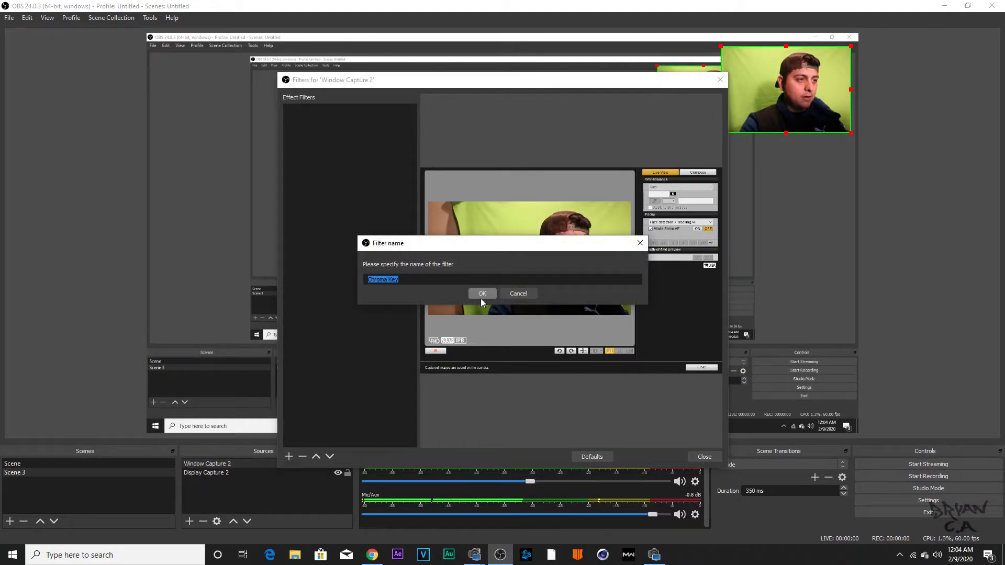
pyautogui.click(481, 293)
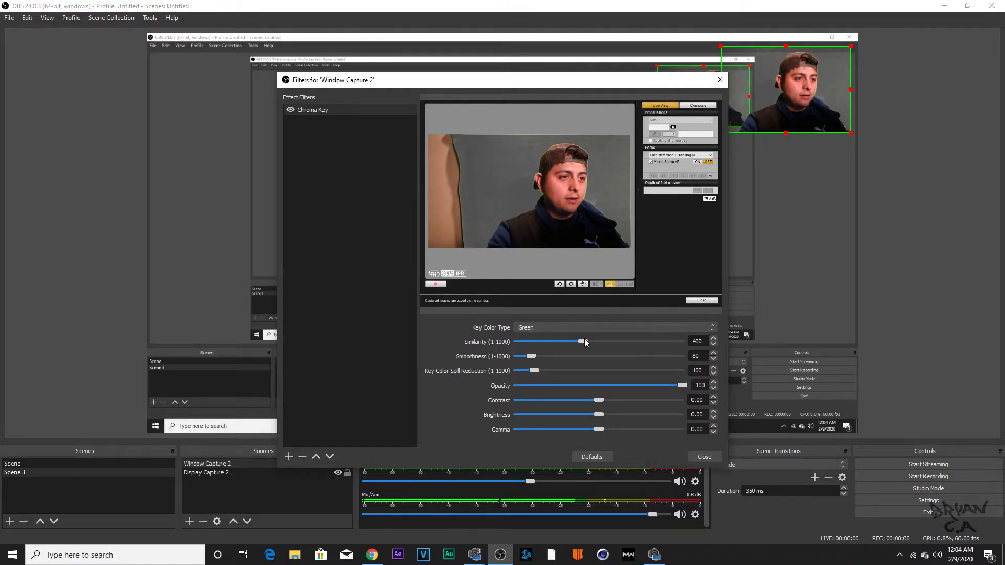
pyautogui.moveTo(581, 341); pyautogui.dragTo(587, 341)
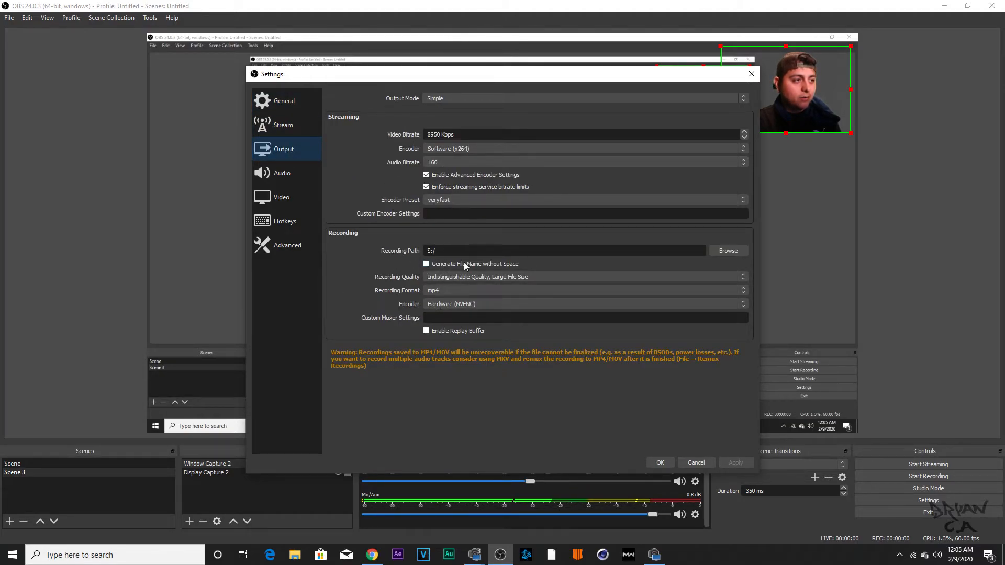
# Step: Review the Video settings (1920x1080 at 60 FPS), then move on to Audio
pyautogui.click(282, 197)
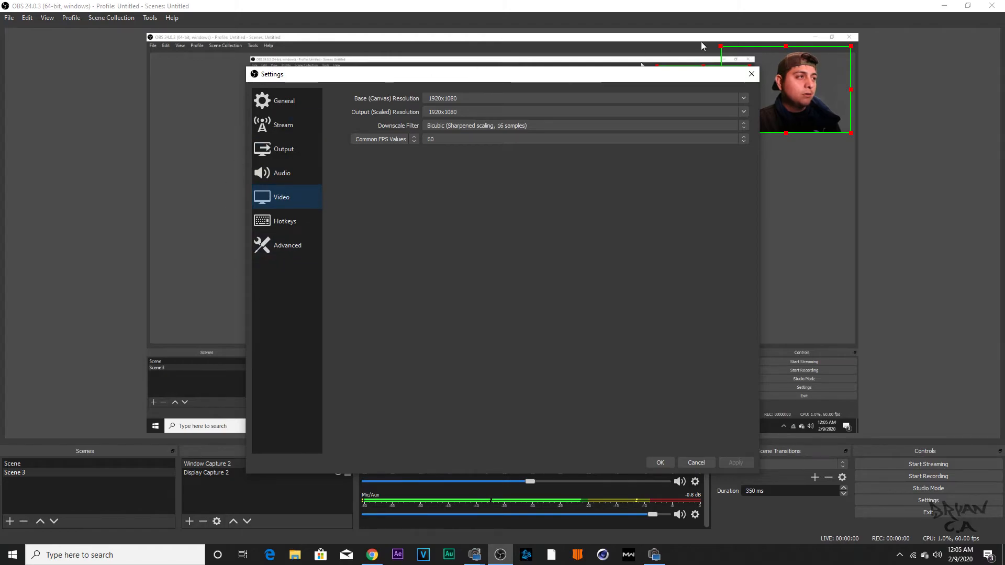
pyautogui.click(282, 172)
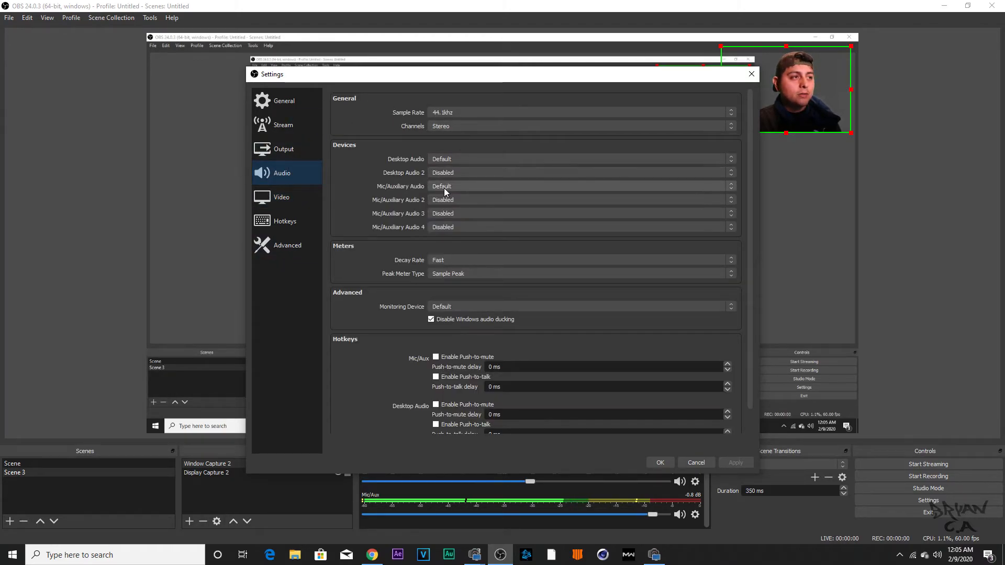
# Step: Choose Microphone (Razer Seiren X) as the Mic/Auxiliary Audio device
pyautogui.click(579, 187)
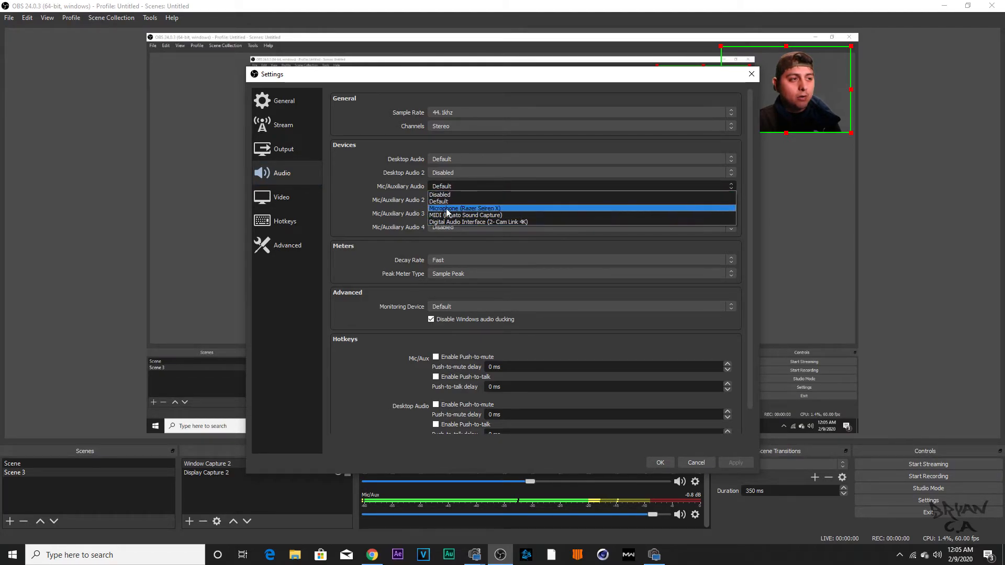
pyautogui.moveTo(477, 213)
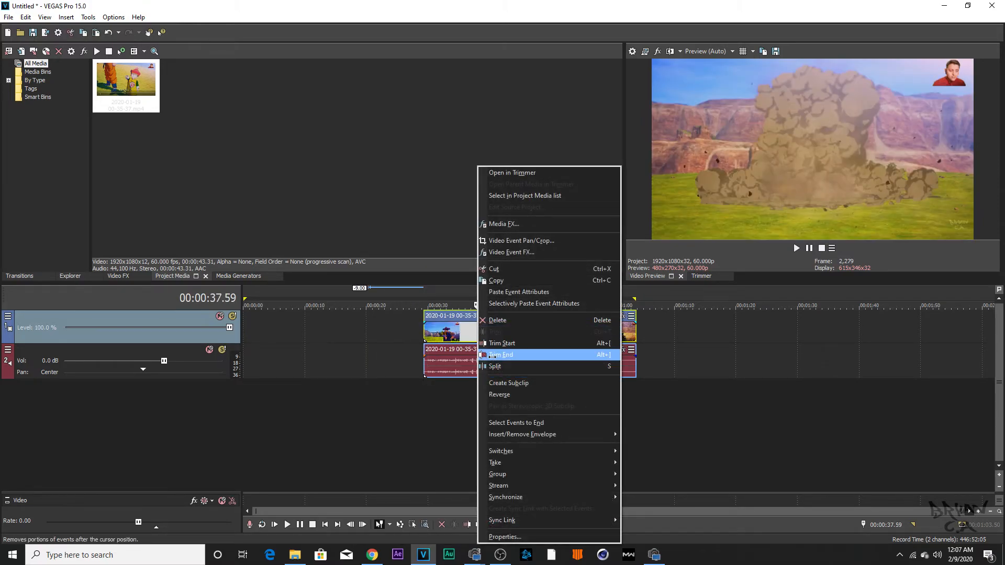
# Step: Trim the recorded clip's end back to the playhead at about 37 seconds
pyautogui.click(502, 355)
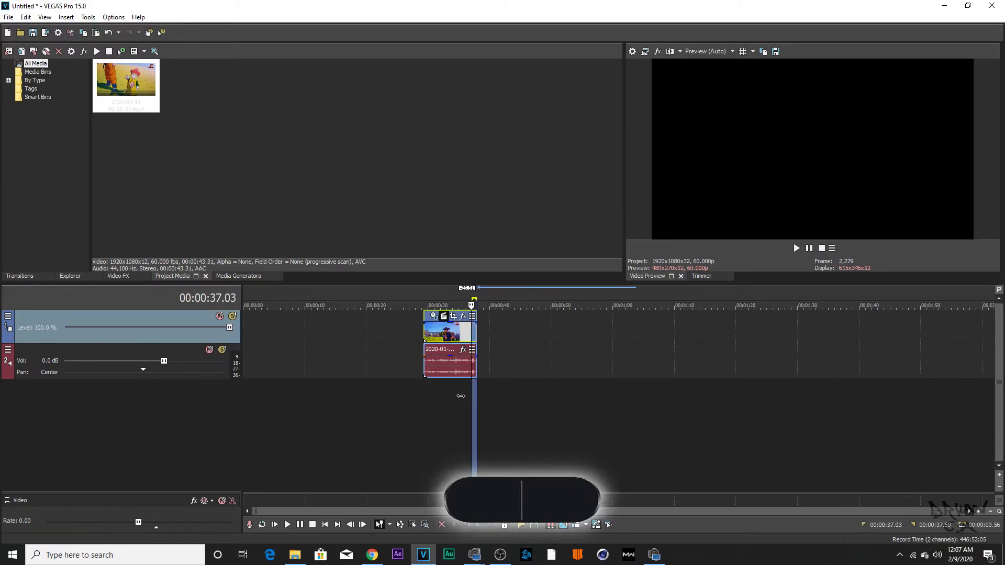